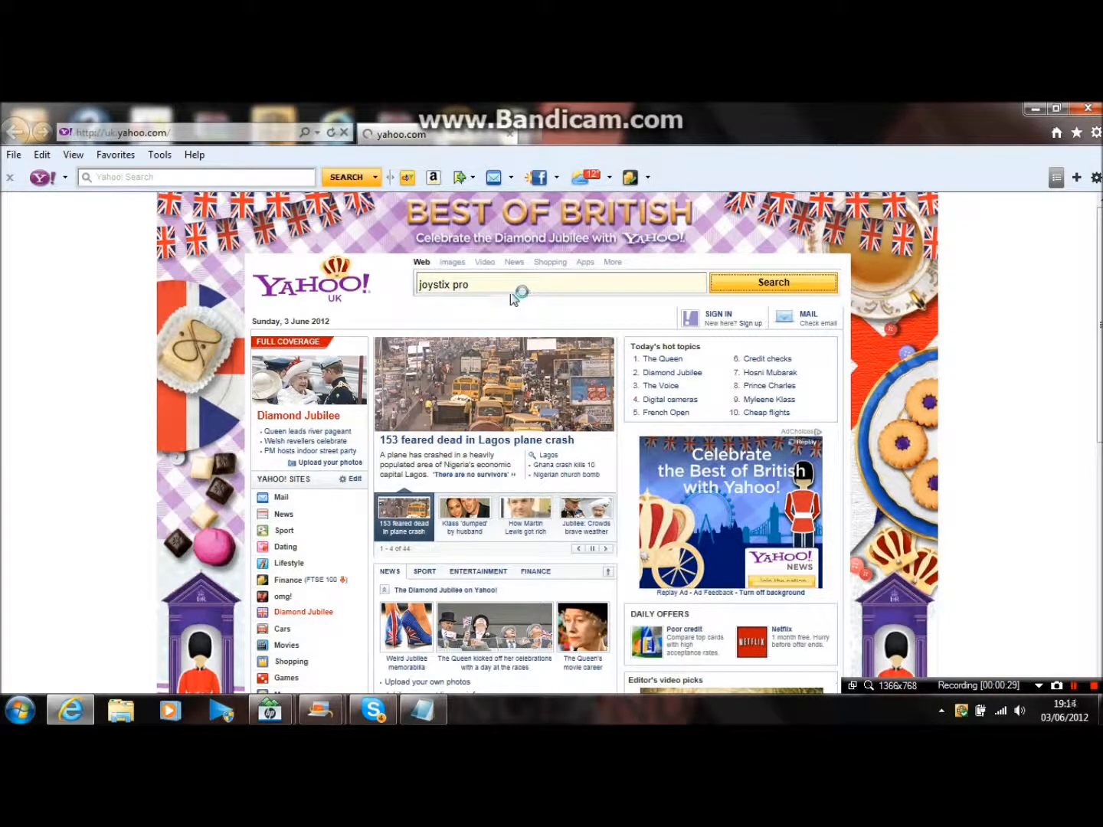
# - Search Yahoo for 'joystix pro' and open the 'Get Joystix : Joystix Pro' result
pyautogui.click(772, 282)
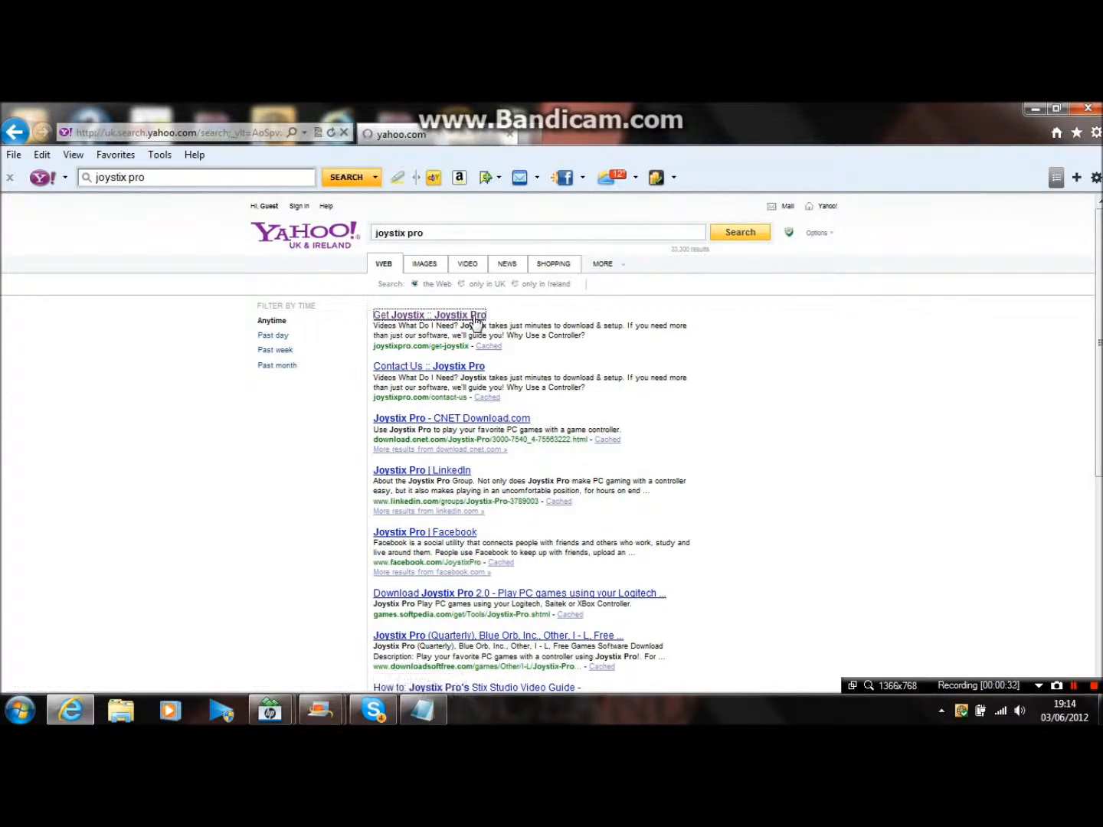
pyautogui.click(429, 314)
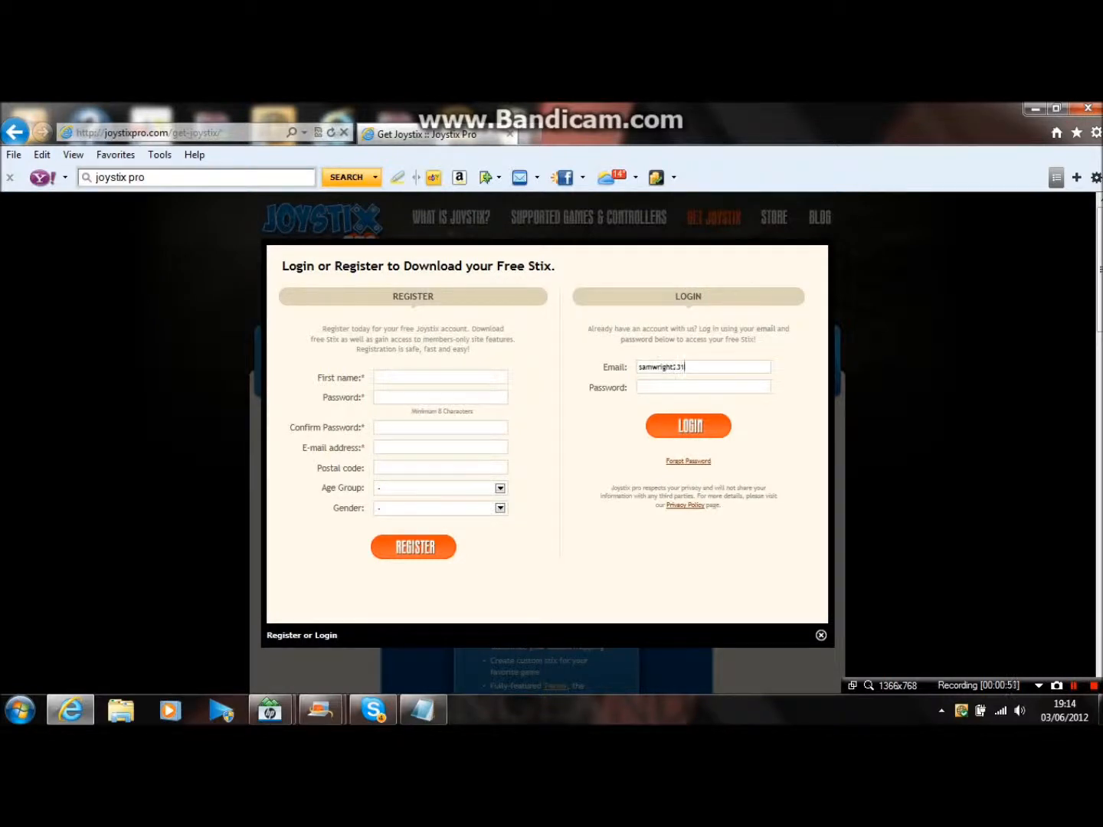
# - Enter the Yahoo email and password in the Login panel and sign in
pyautogui.write('@yahoo.co.uk')
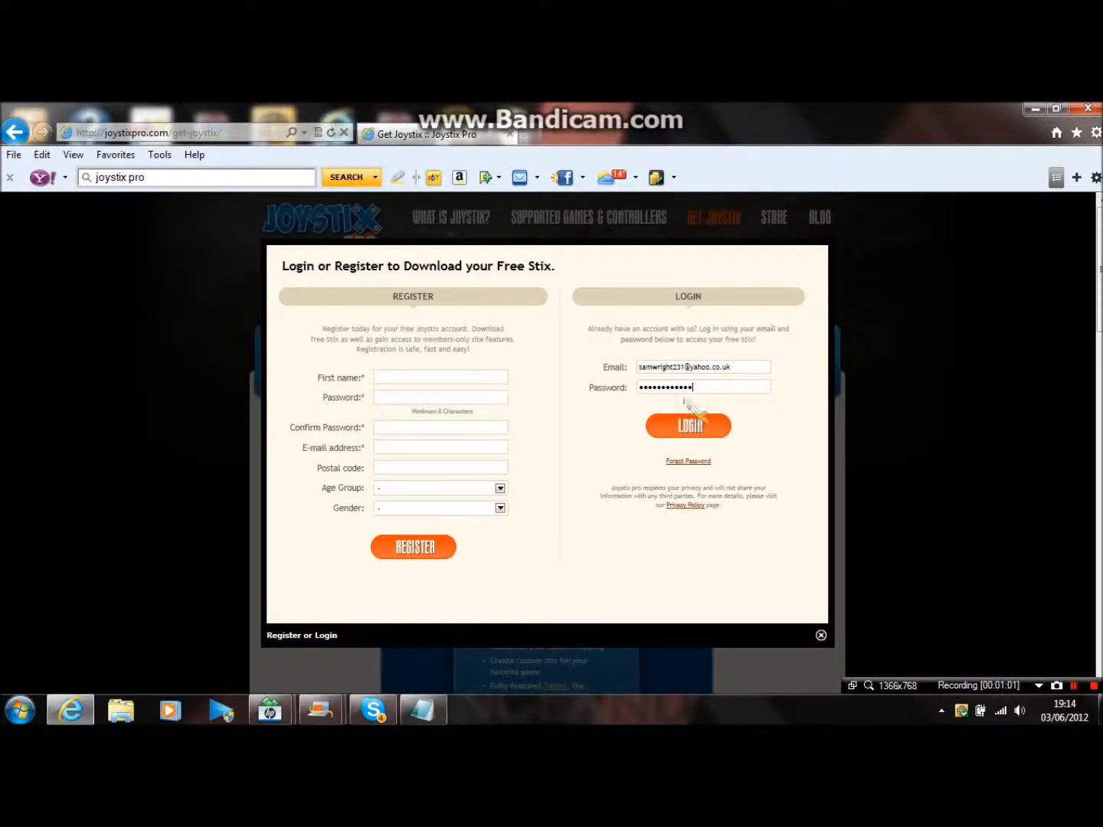
pyautogui.click(686, 426)
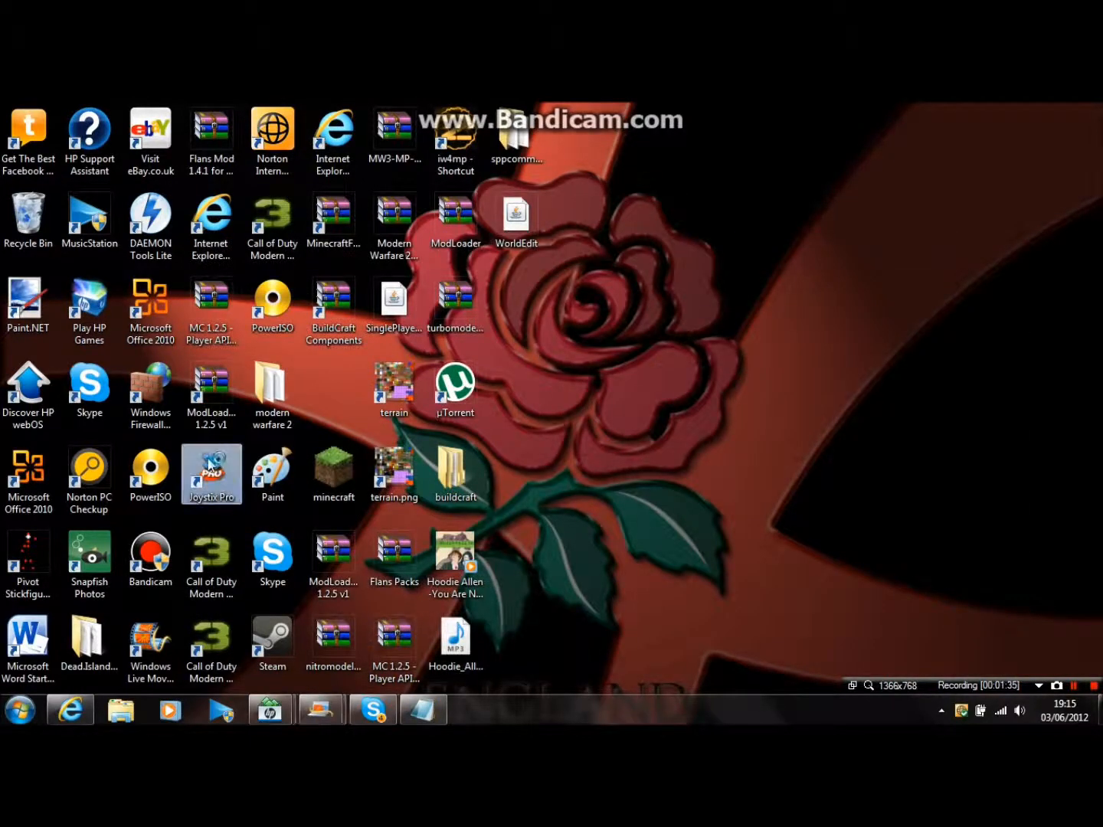
pyautogui.moveTo(506, 507)
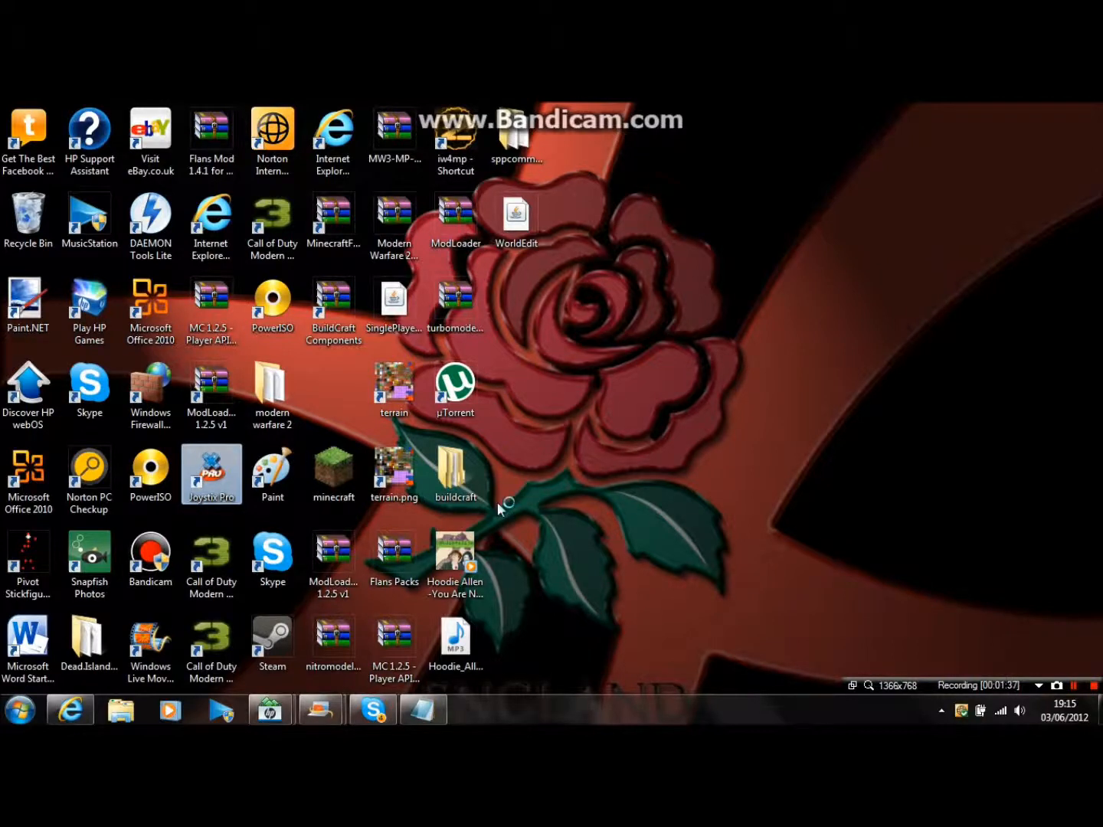
# - Launch Joystix Pro from its desktop shortcut to reach the loading splash
pyautogui.doubleClick(211, 472)
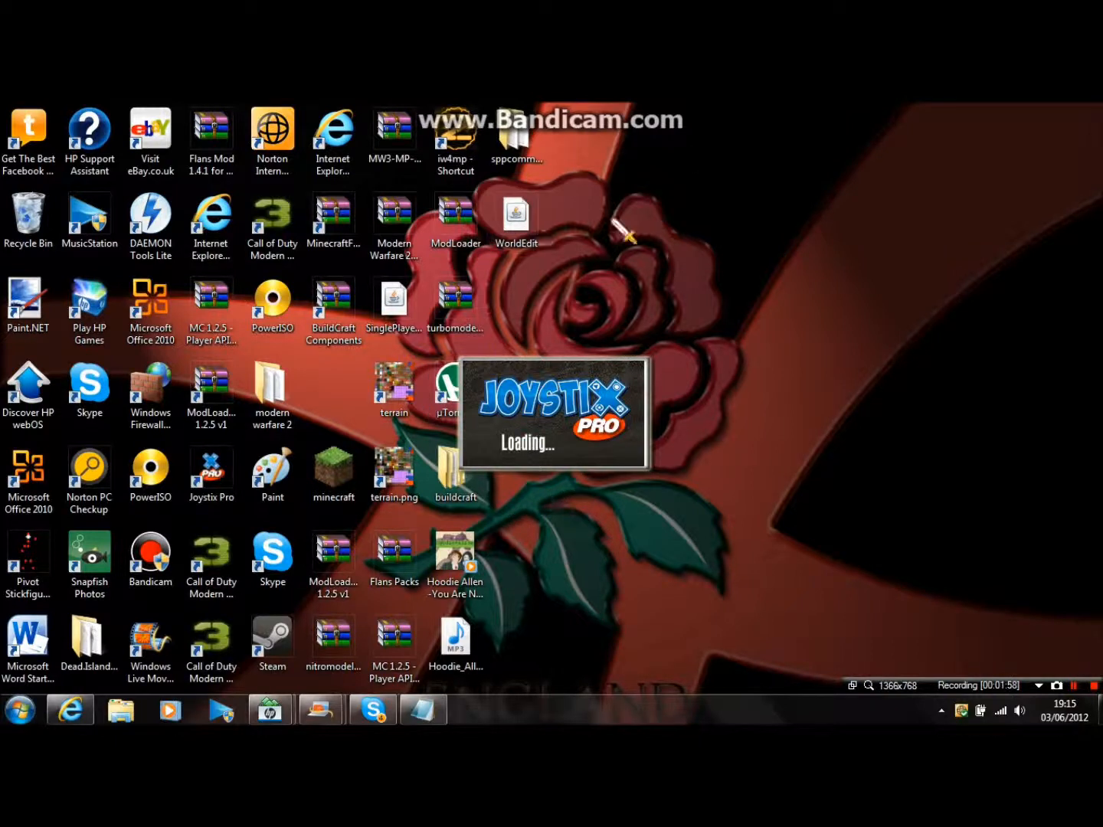
pyautogui.moveTo(557, 573)
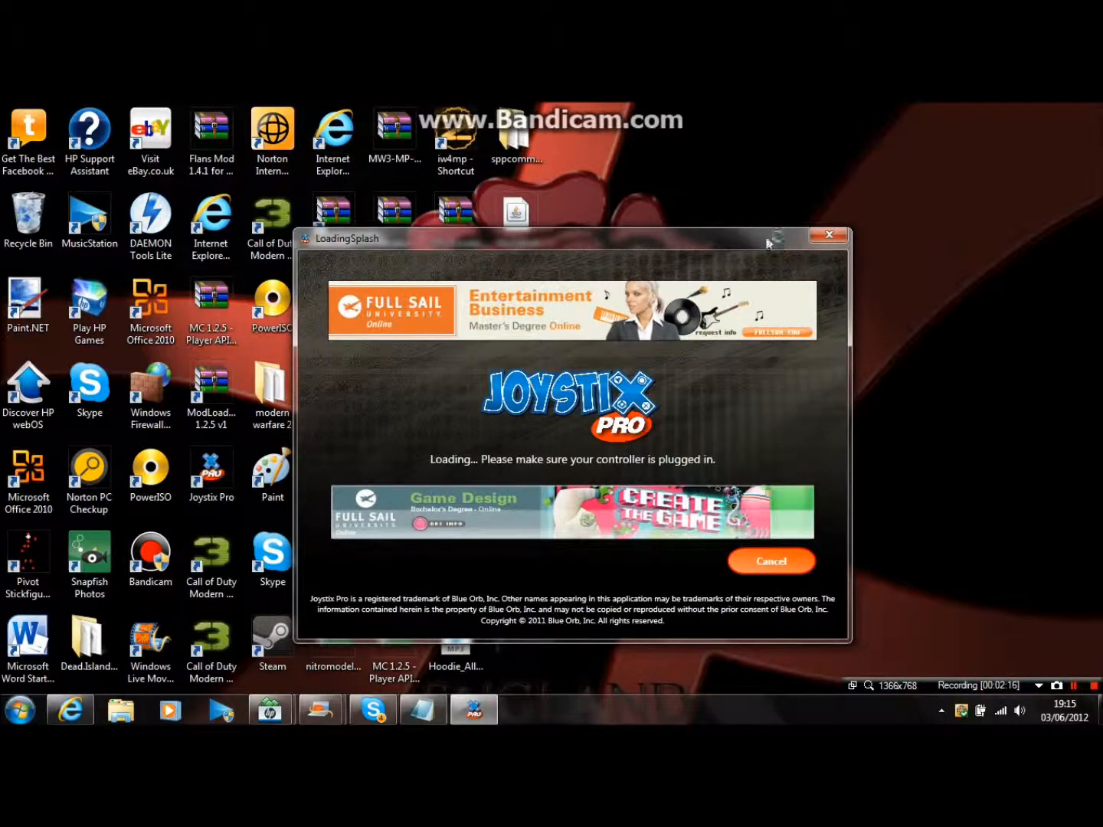
pyautogui.moveTo(778, 248)
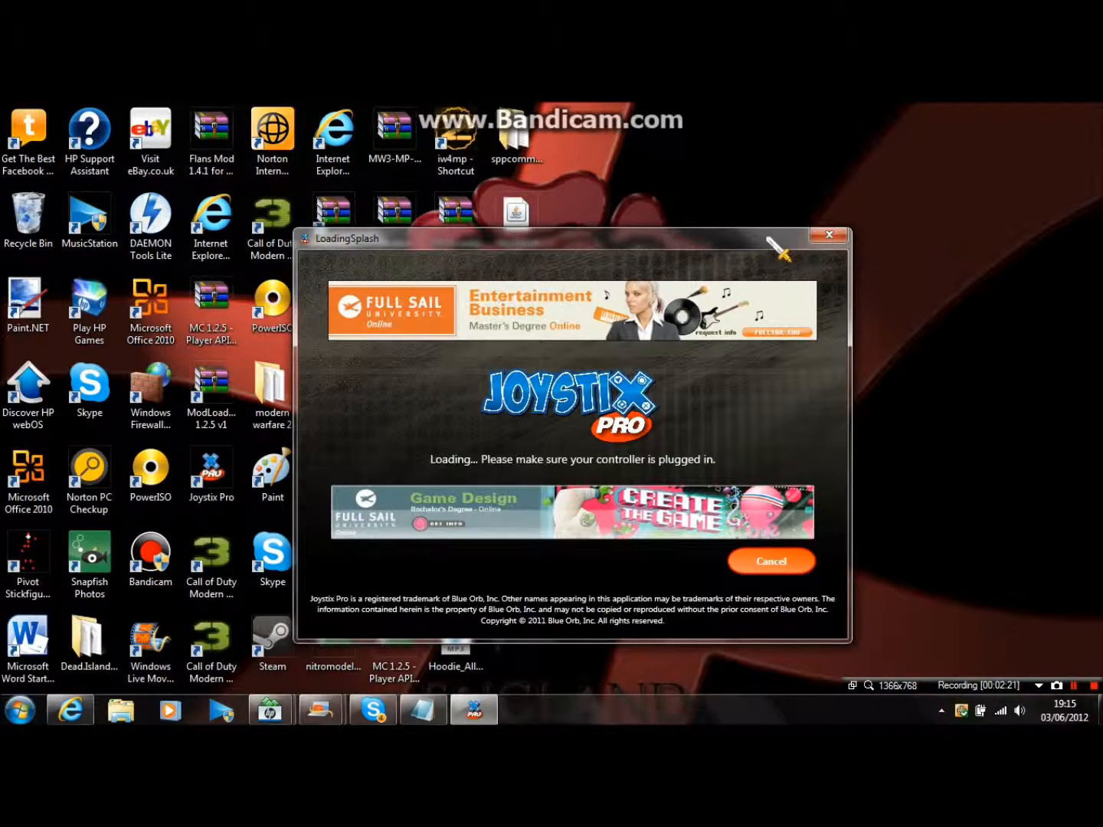
pyautogui.moveTo(690, 444)
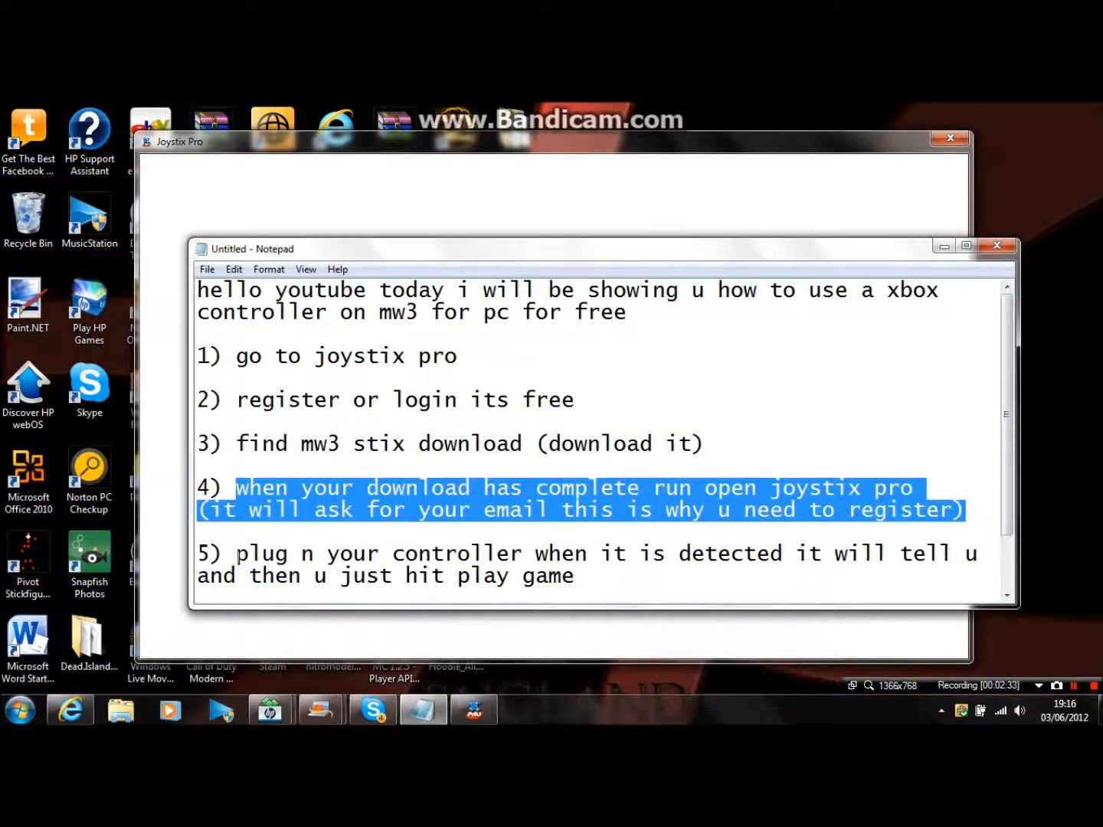
pyautogui.moveTo(236, 554); pyautogui.dragTo(977, 555)
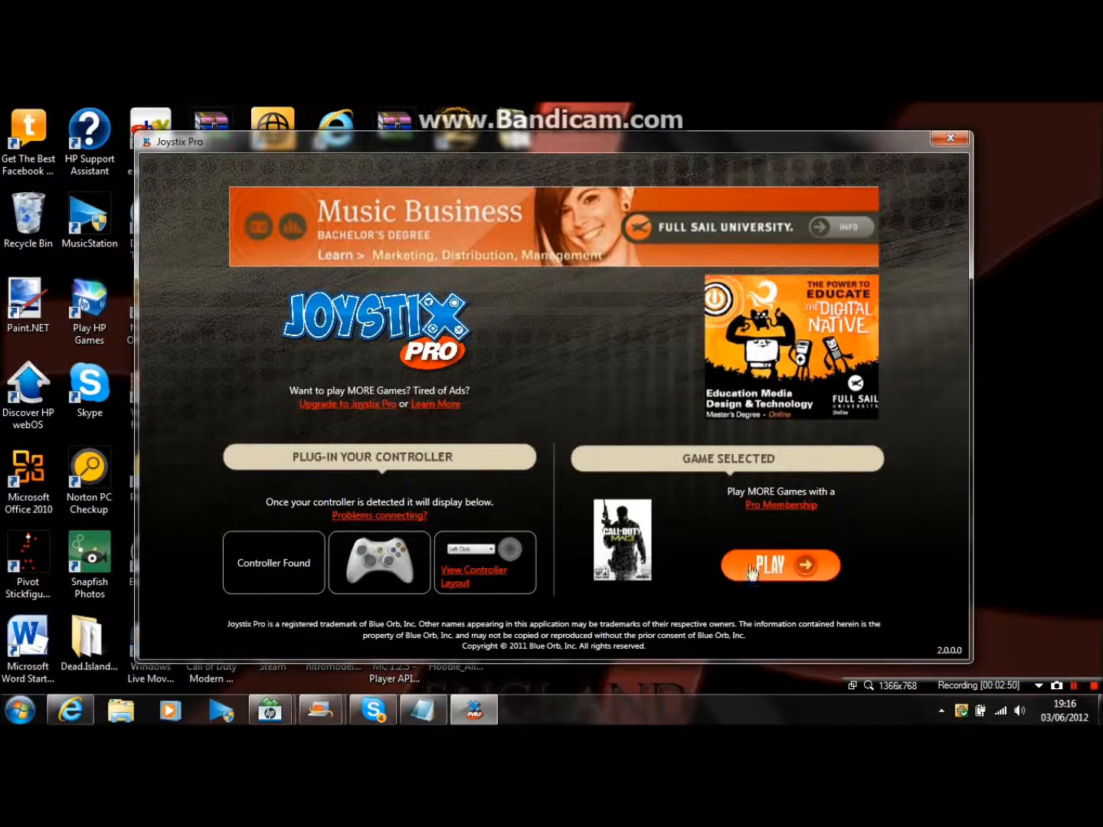
# - Play the selected Modern Warfare 3 game and answer the Set Optimal Settings prompt
pyautogui.click(779, 565)
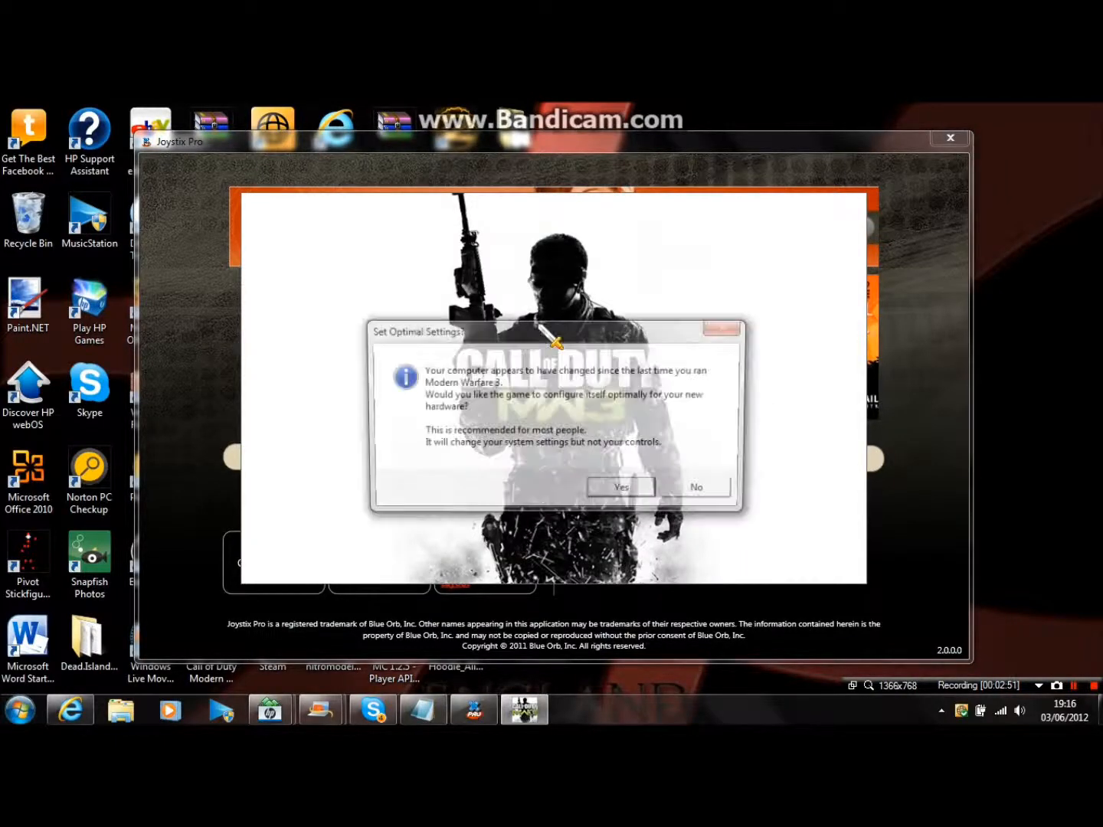
pyautogui.click(620, 487)
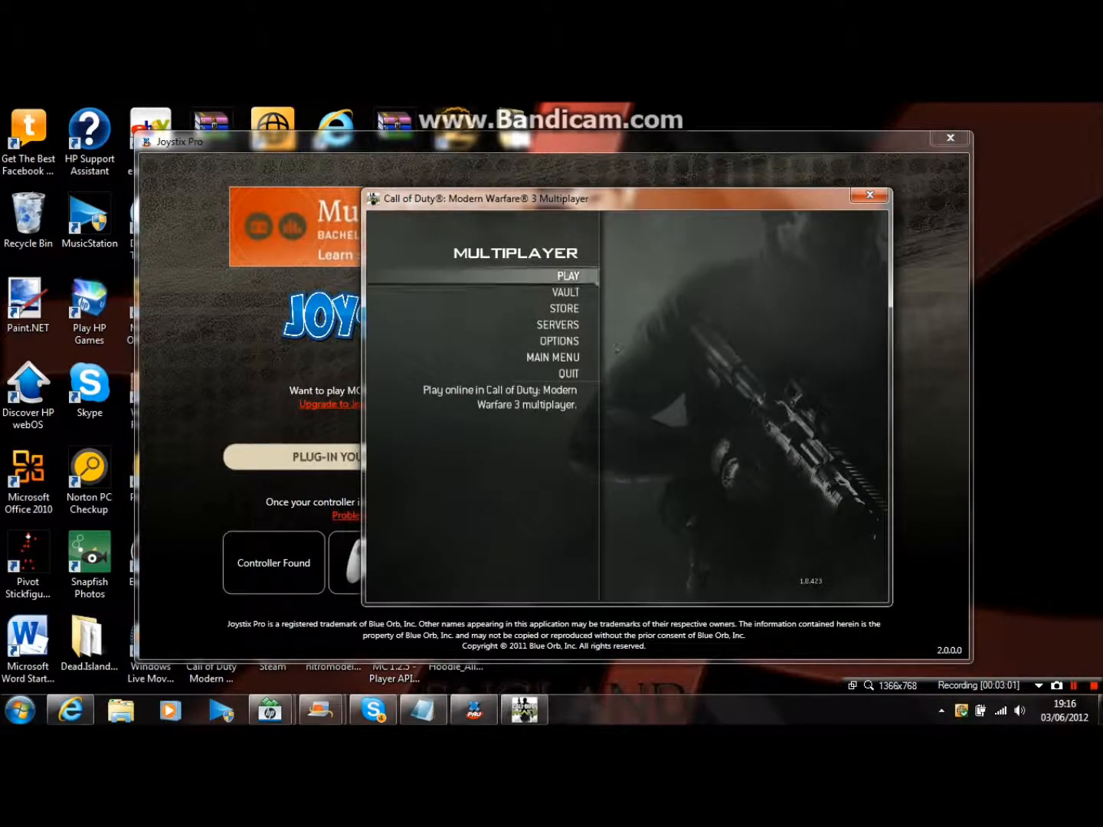
# - Go through Multiplayer PLAY to the Private Match menu
pyautogui.click(568, 276)
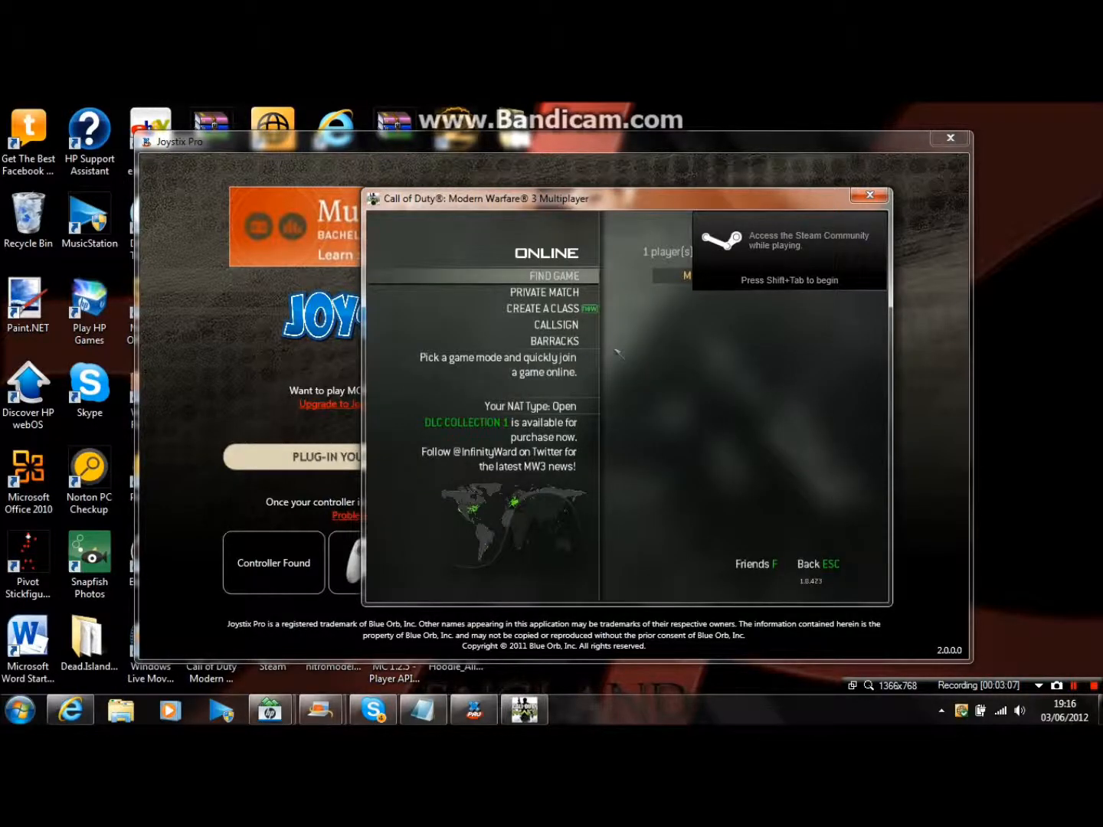
pyautogui.click(544, 291)
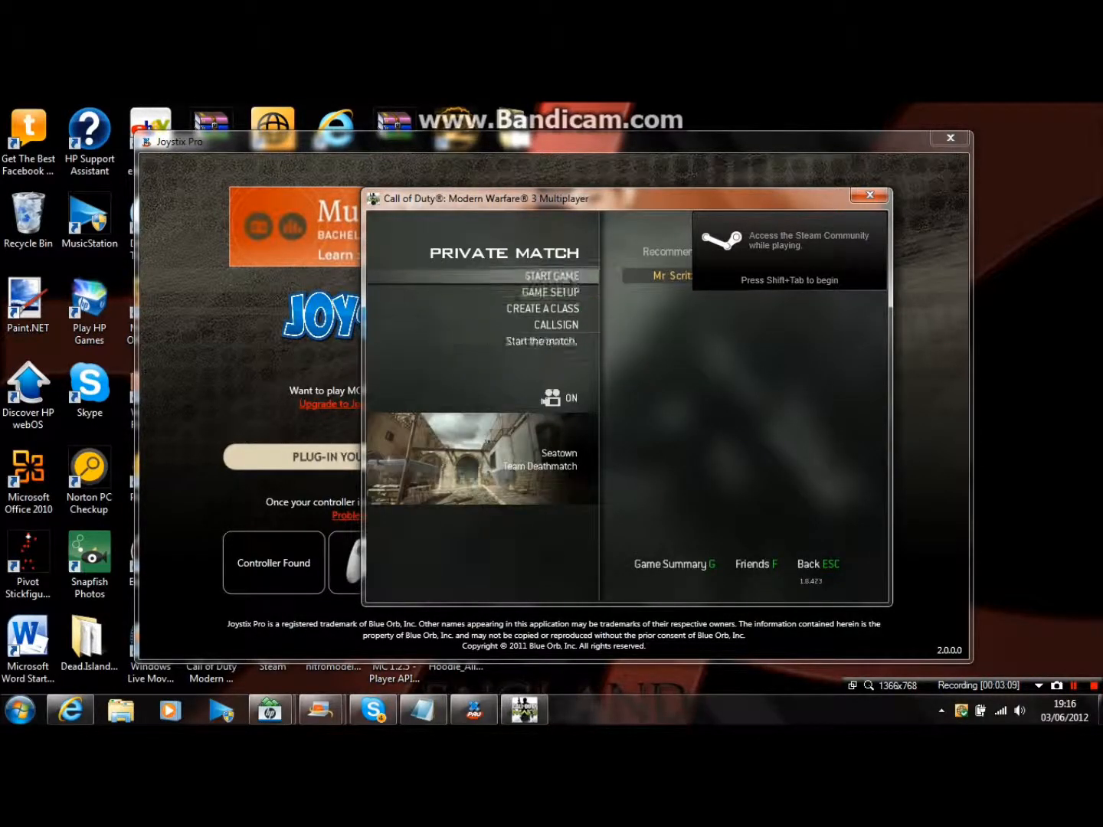